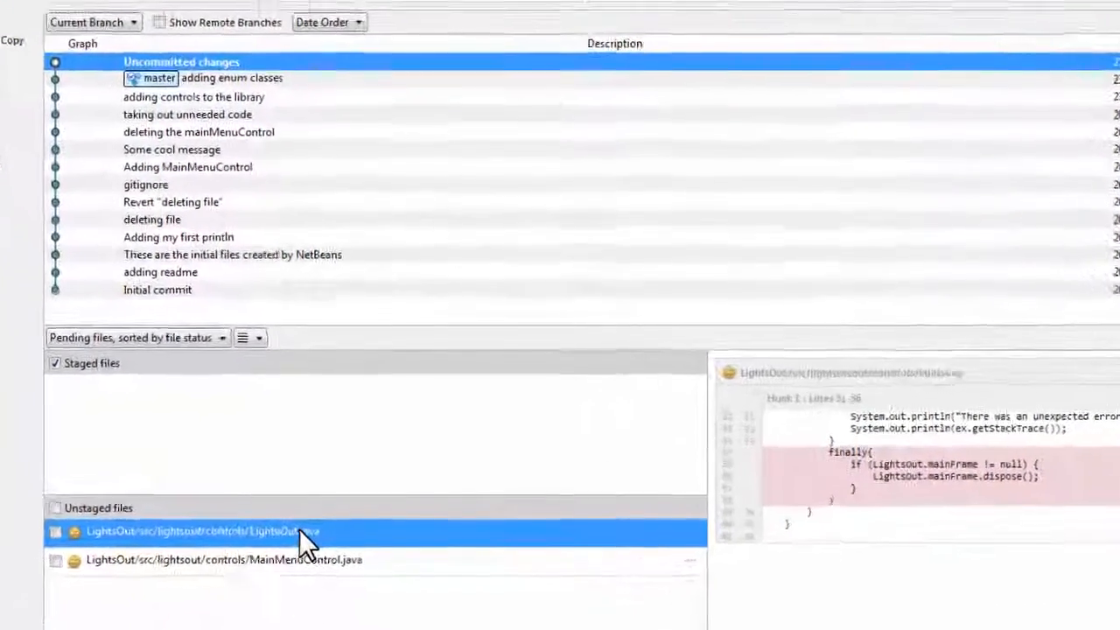
Discard the unstaged changes to MainMenuControl.java and confirm the discard.
right_click(201, 532)
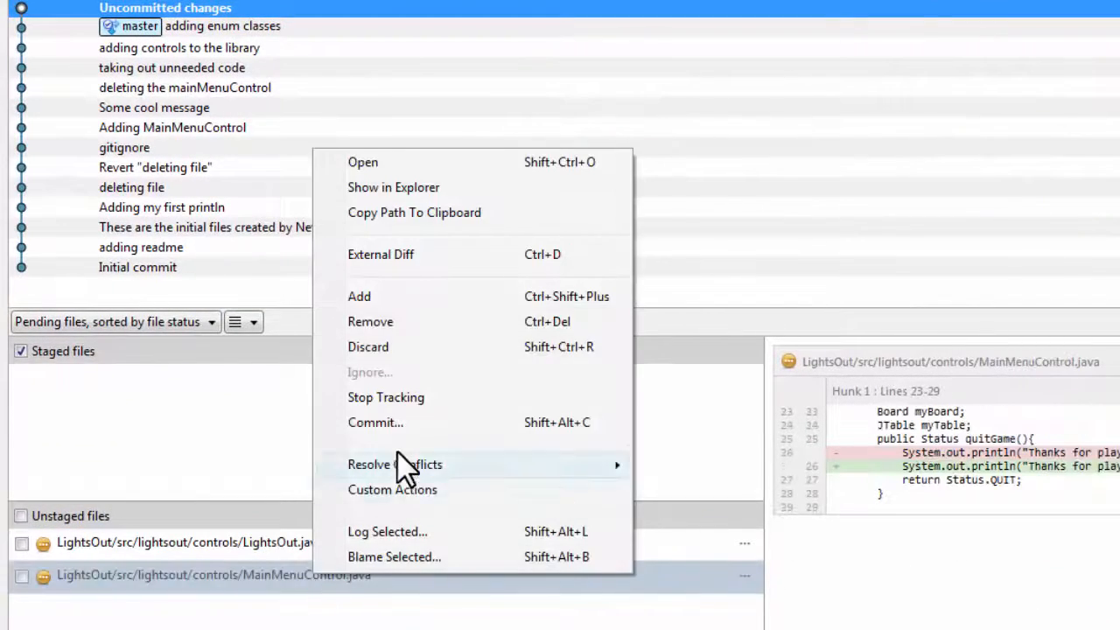
left_click(367, 346)
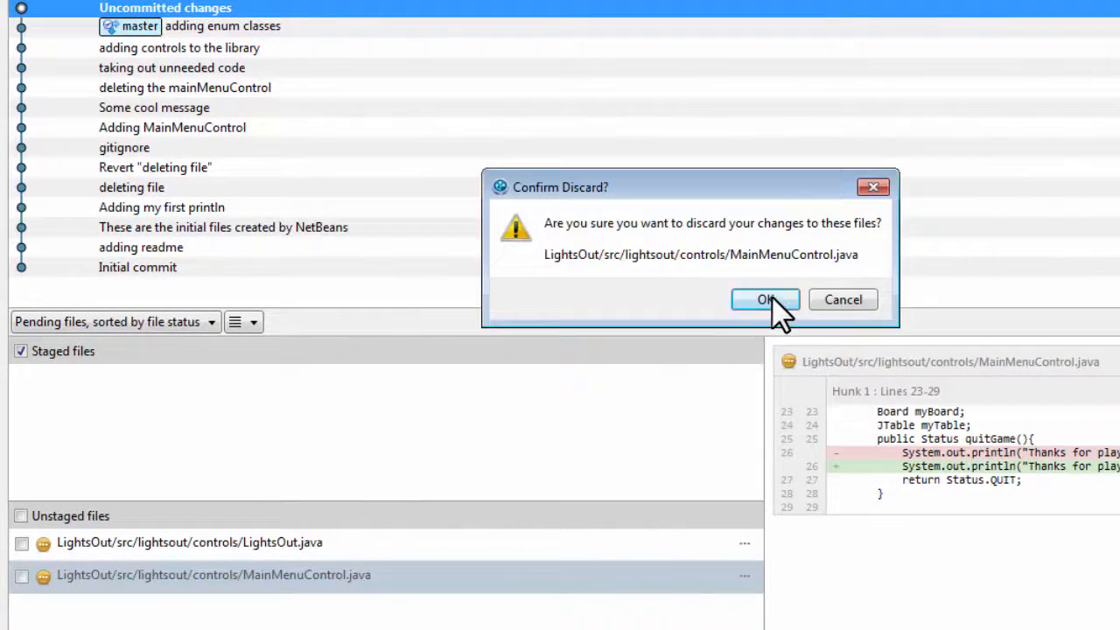
left_click(764, 299)
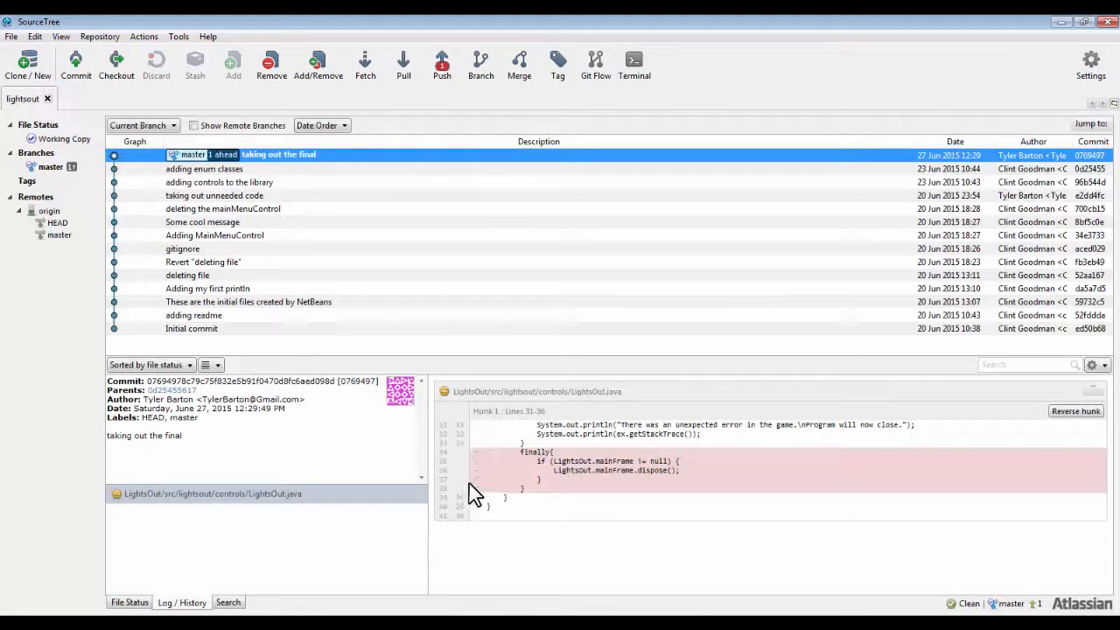
mouse_move(347, 167)
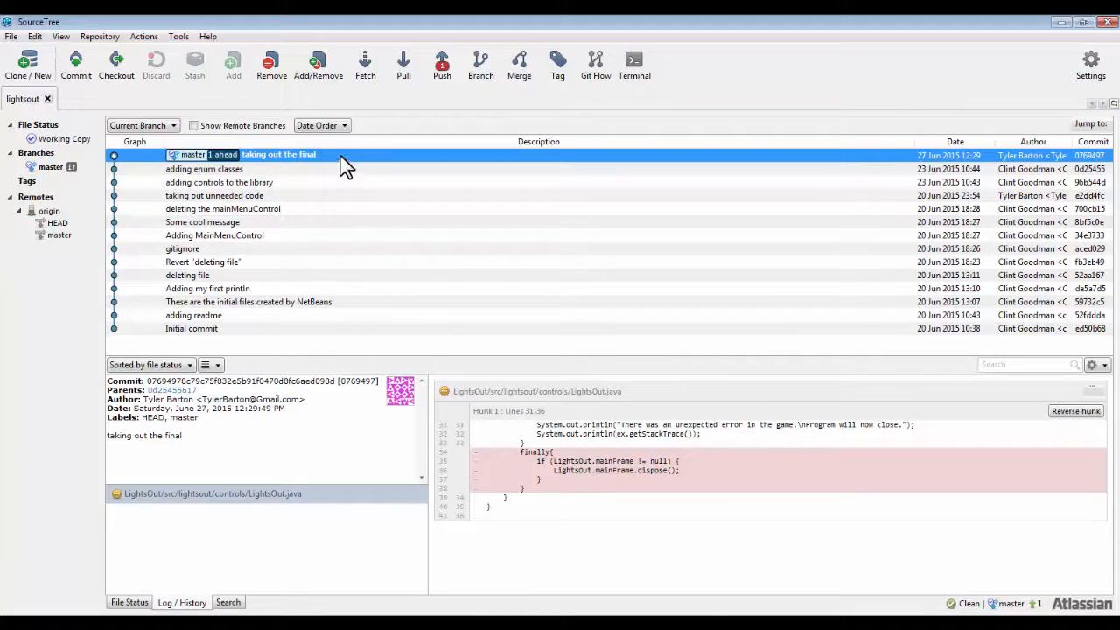
Reverse the 'taking out the final' commit, confirming creation of the revert commit.
right_click(279, 154)
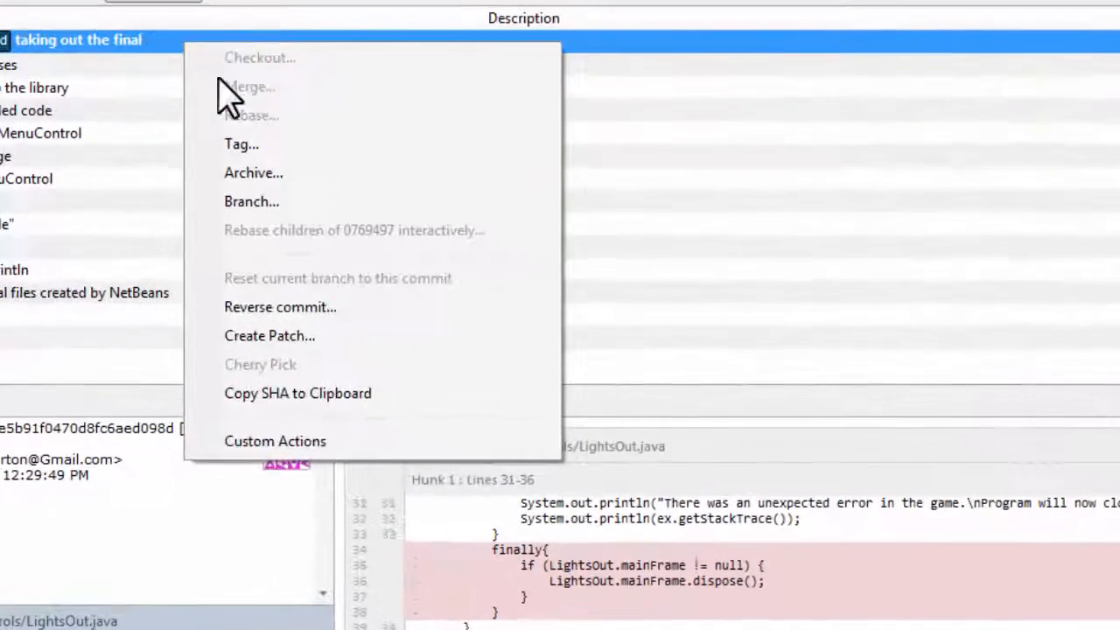
left_click(280, 306)
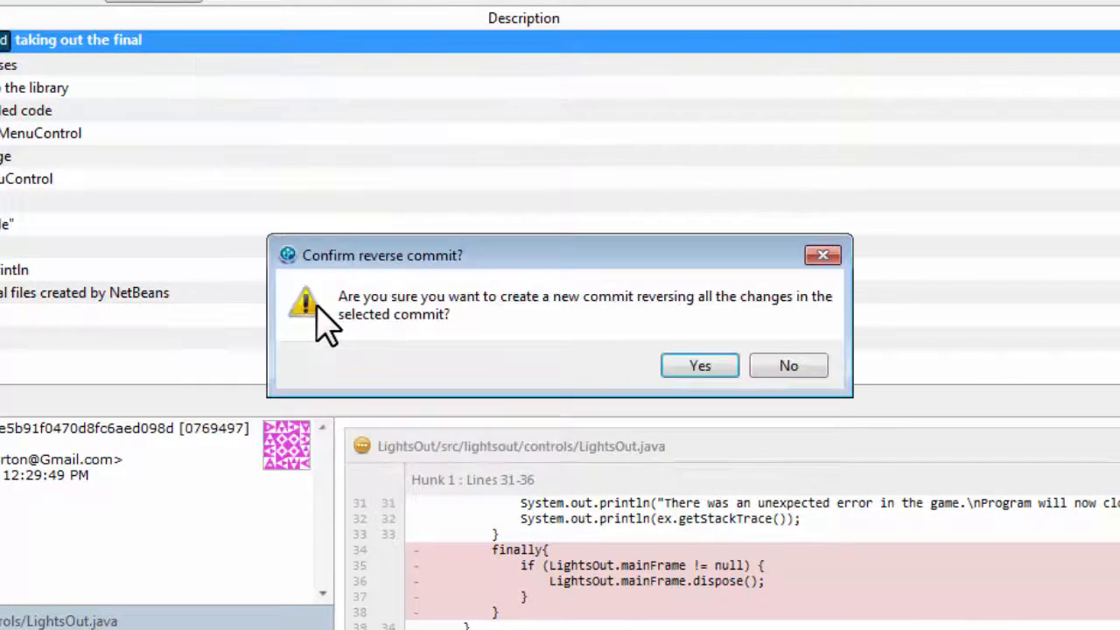
mouse_move(700, 366)
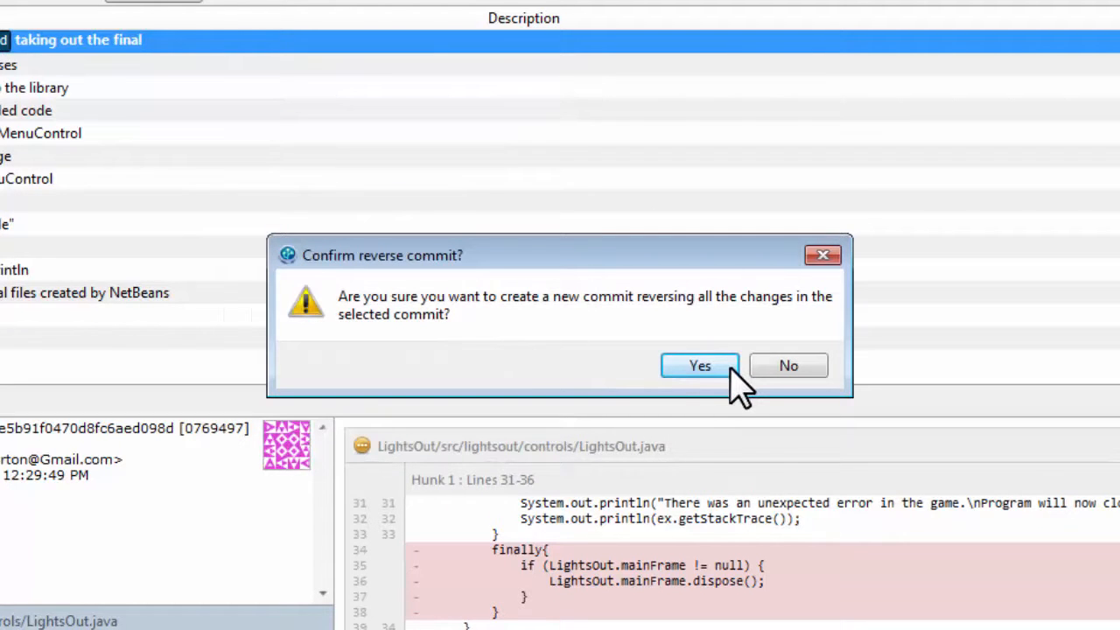
left_click(700, 365)
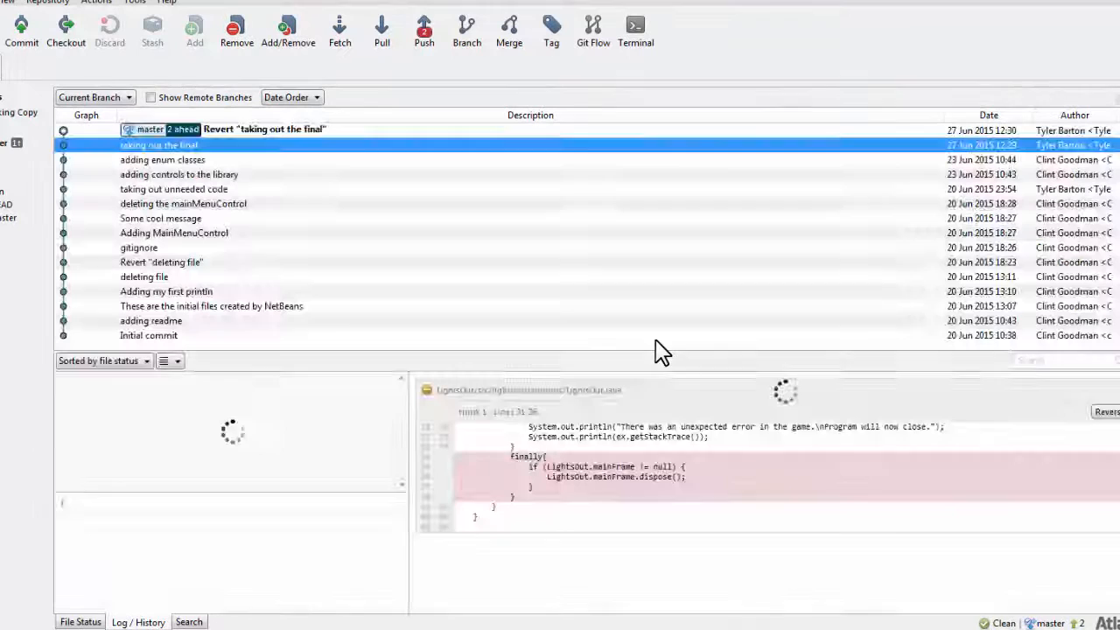
left_click(158, 145)
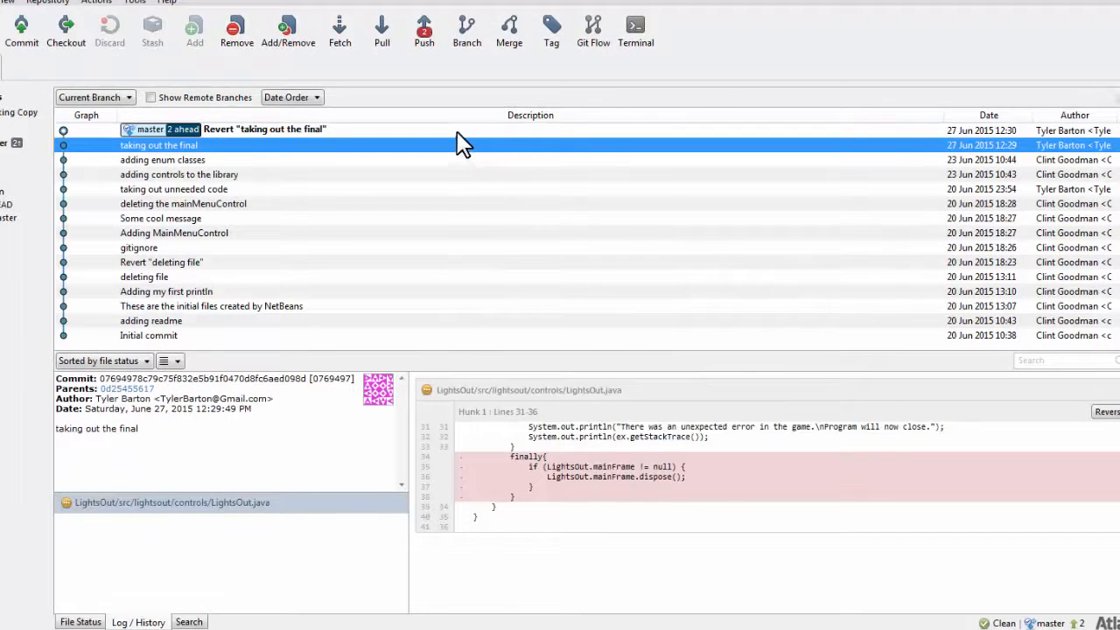
left_click(266, 129)
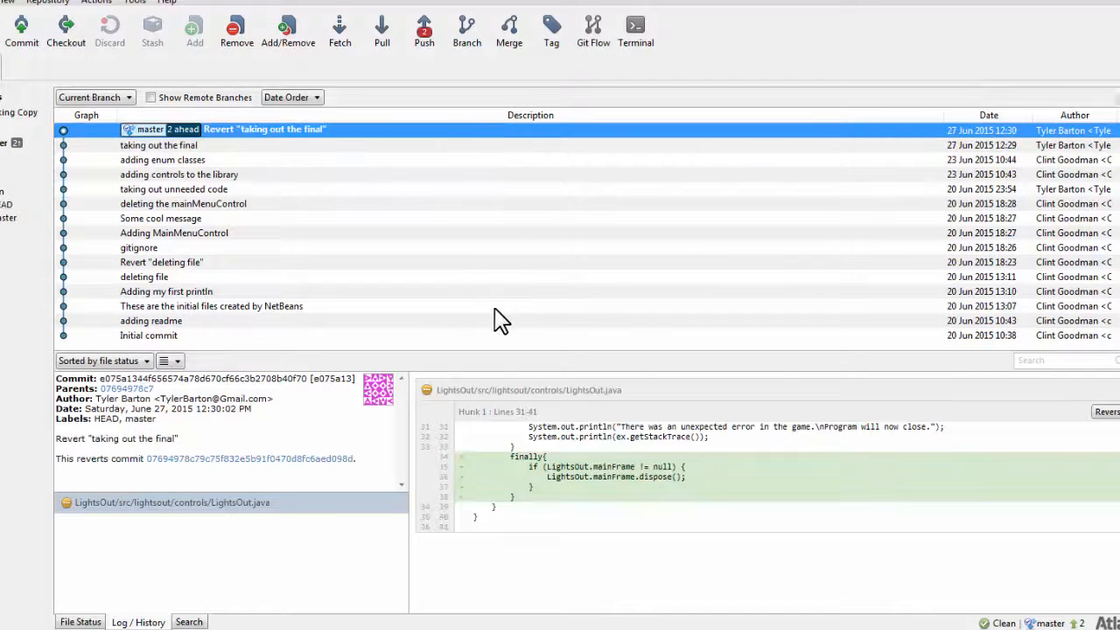
left_click(171, 501)
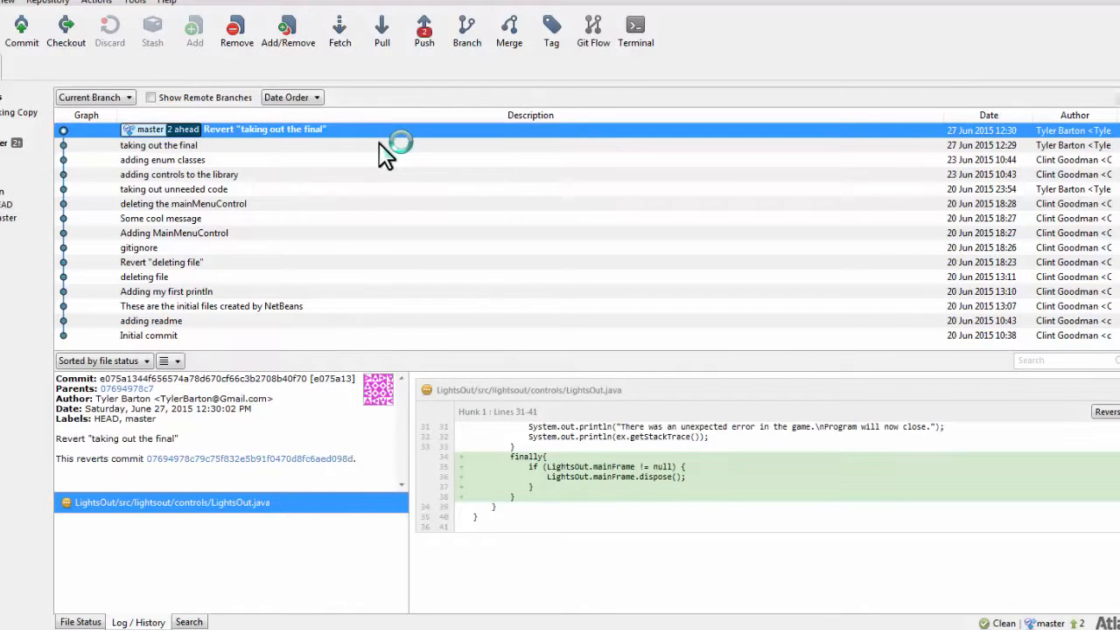
left_click(157, 145)
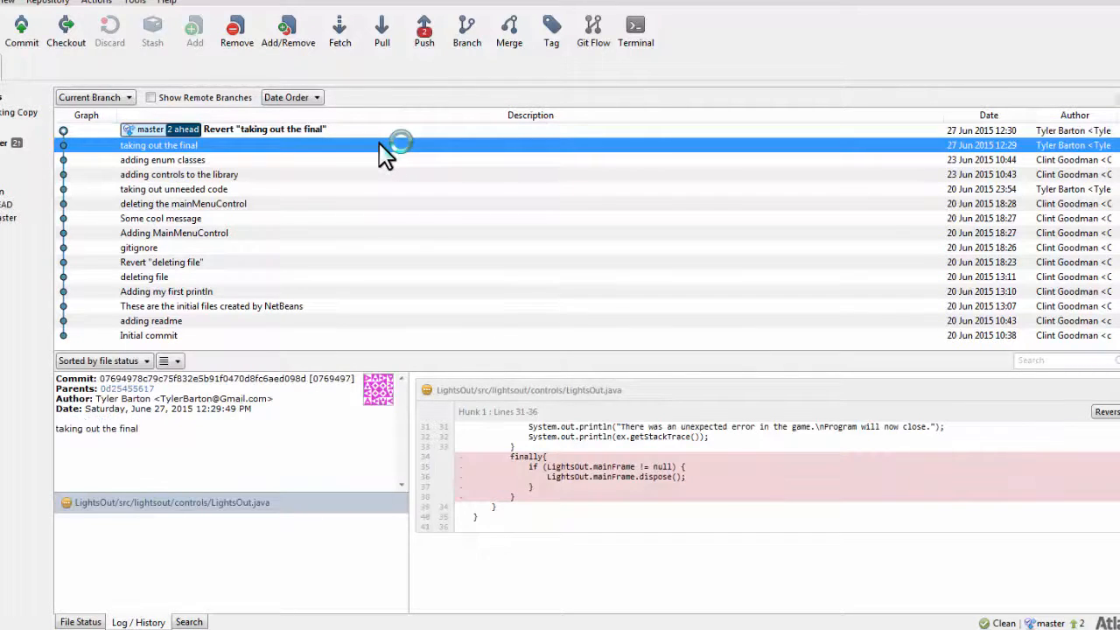
mouse_move(389, 137)
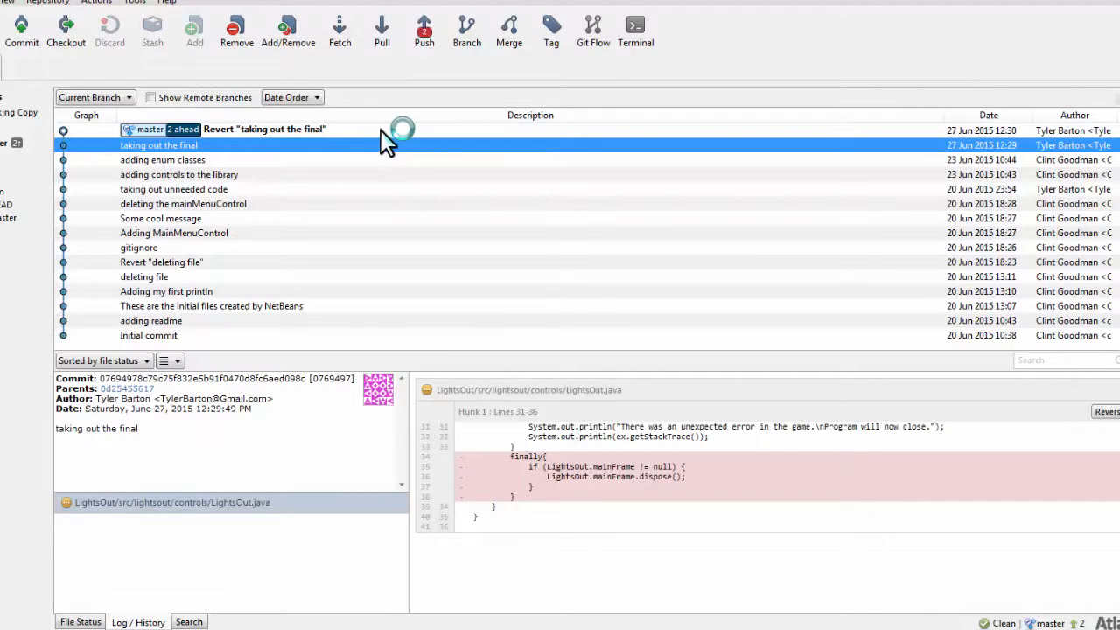
left_click(263, 129)
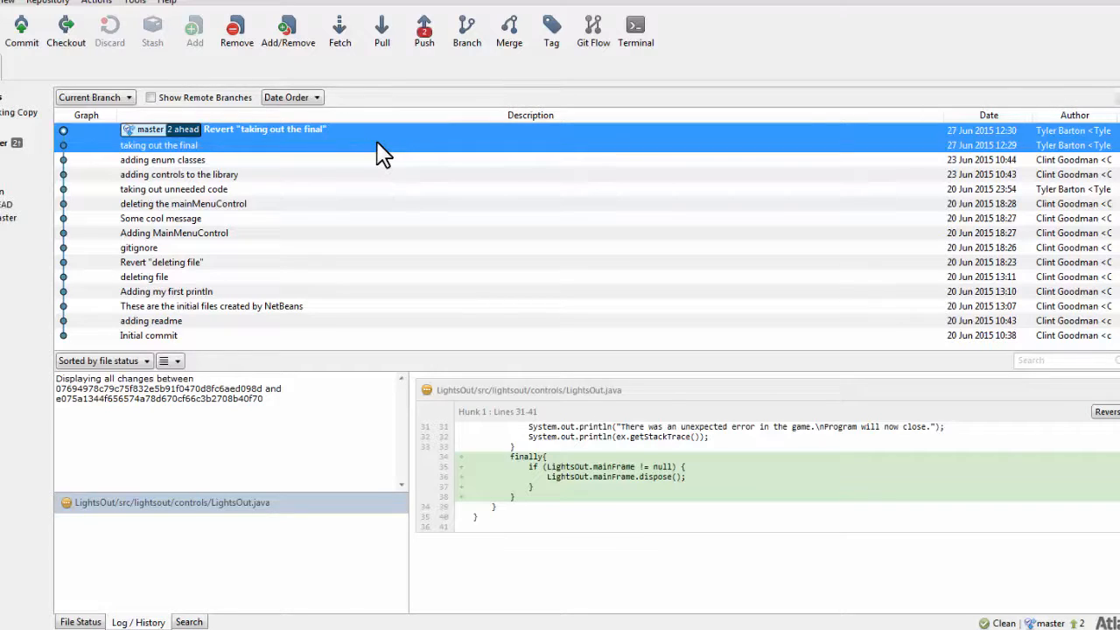
left_click(158, 145)
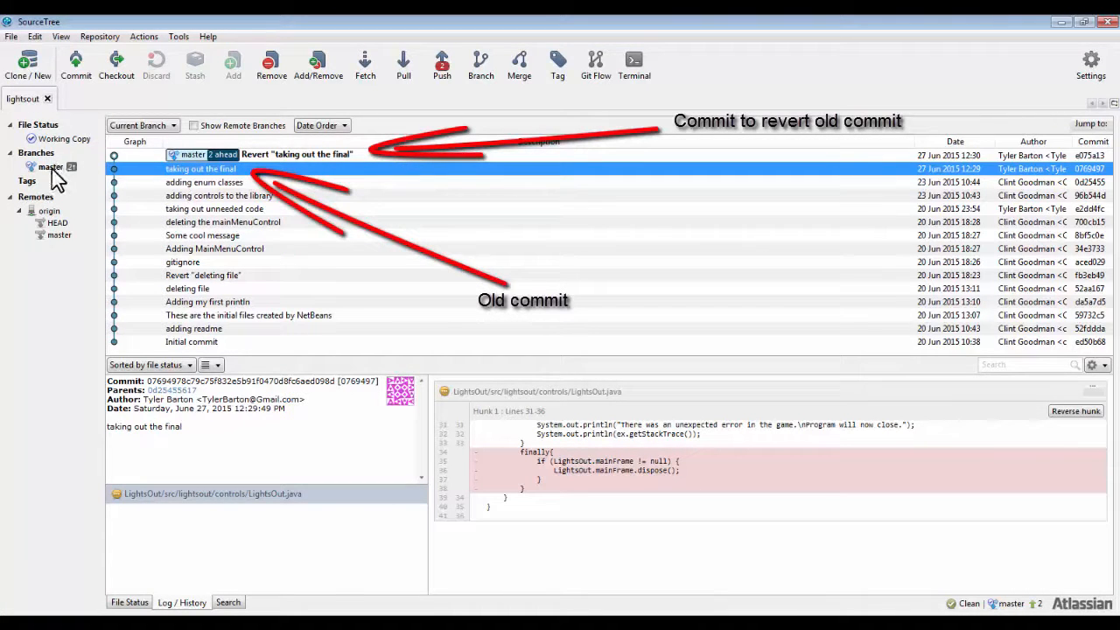
Push master to origin with the default remote and branch selection.
left_click(441, 63)
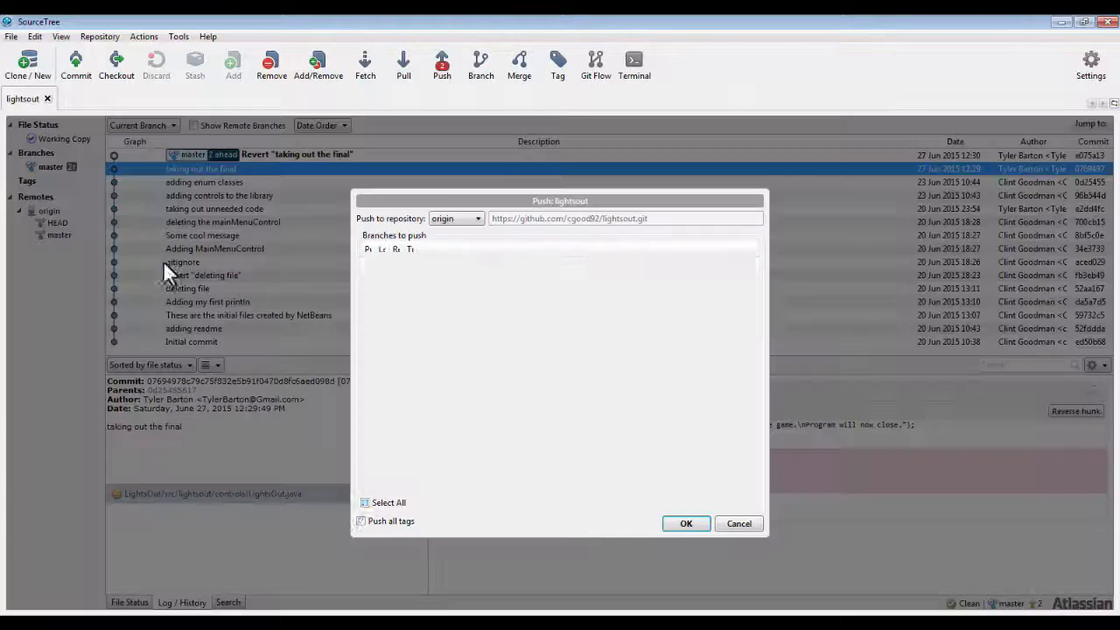
left_click(686, 523)
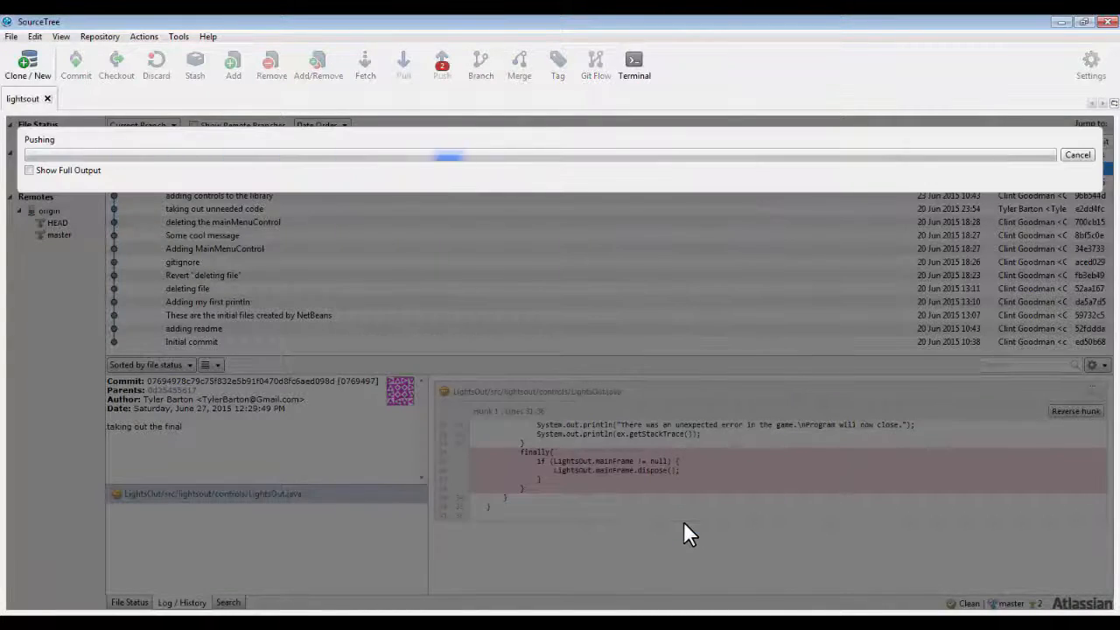